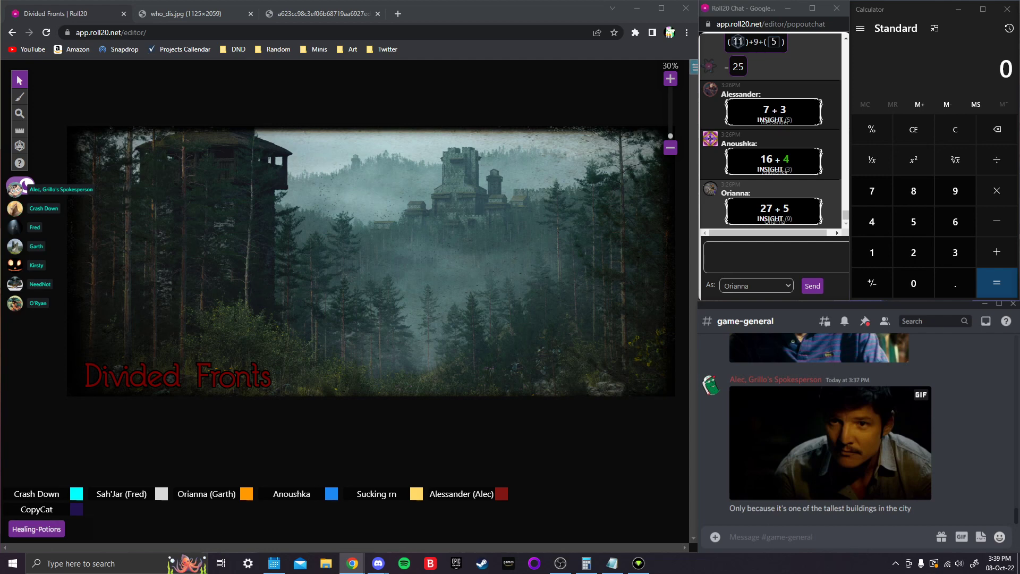
mouse_move(577, 204)
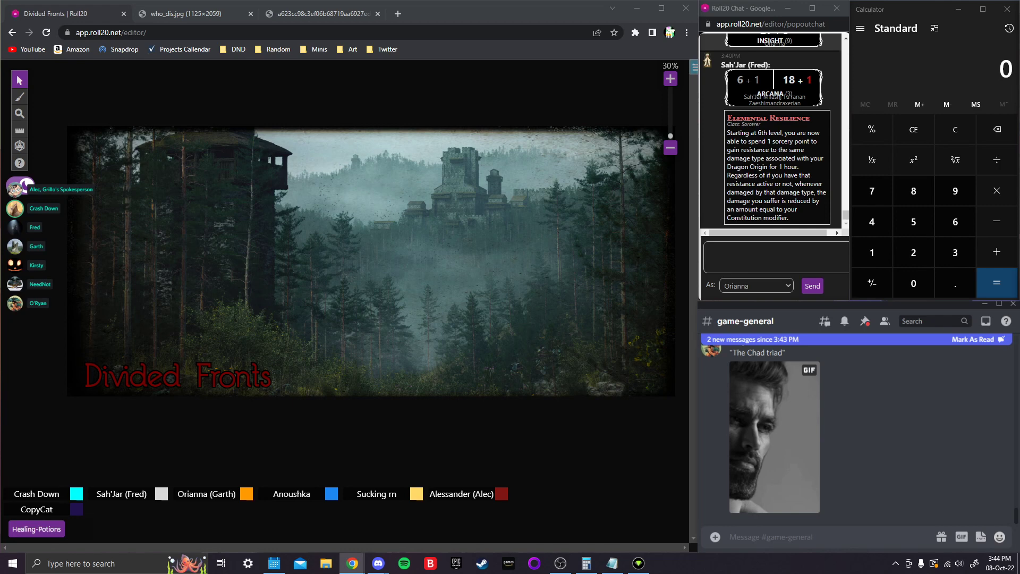
mouse_move(857, 490)
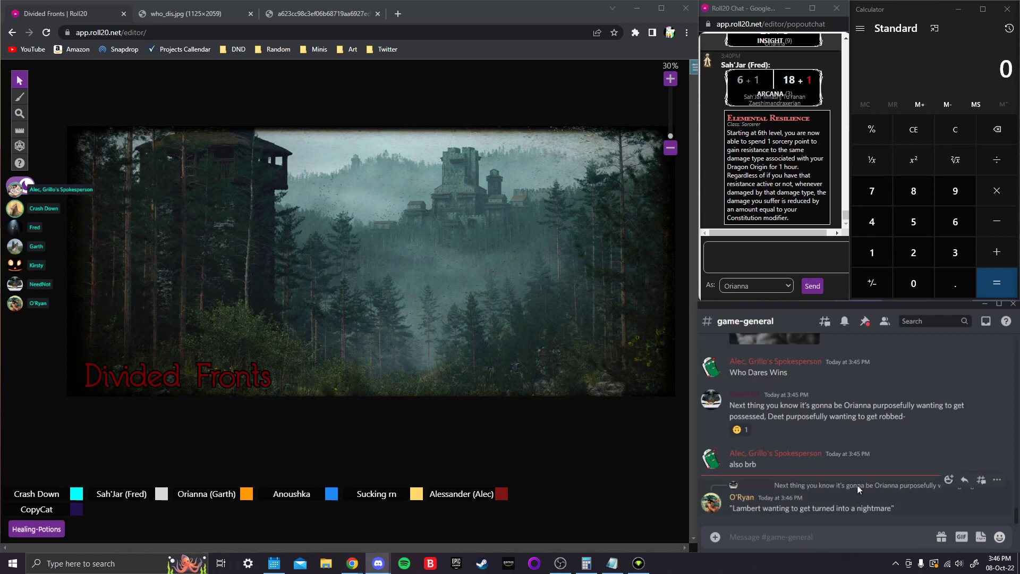
- Scroll game-general to its newest messages and draft a reply mentioning 'secret' and 'option D'
scroll(down, 3)
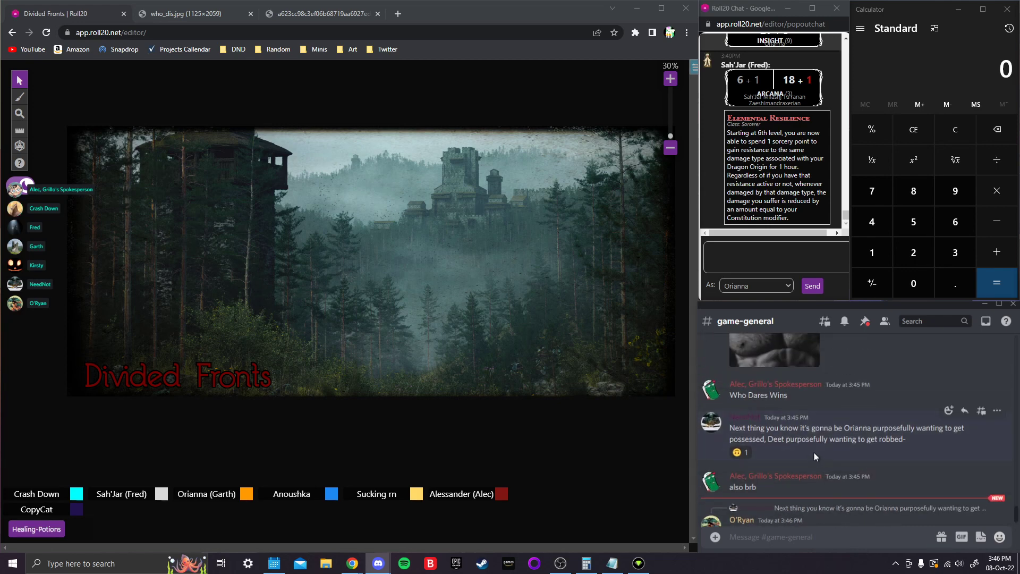
mouse_move(812, 457)
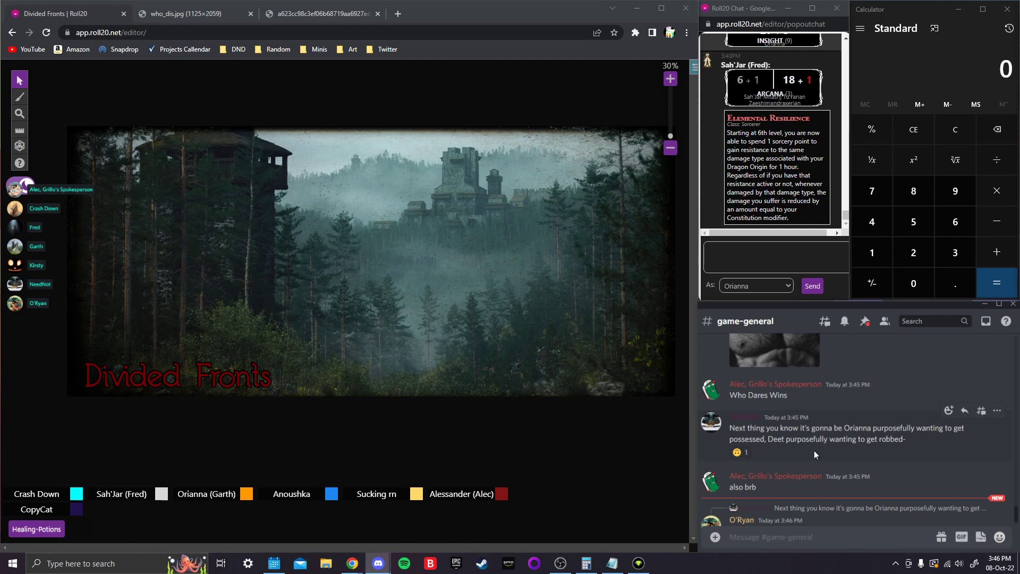
scroll(down, 3)
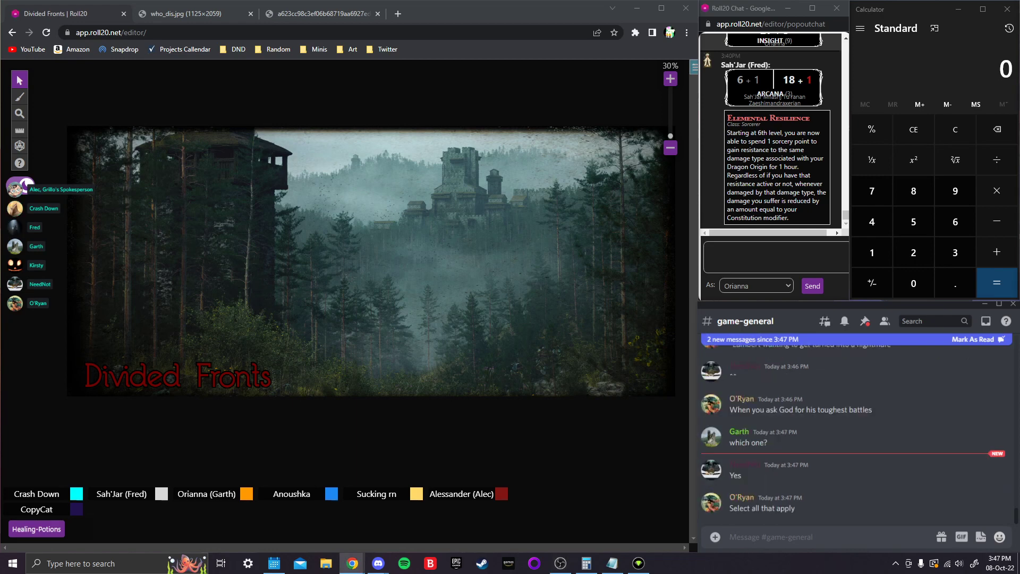
click(772, 536)
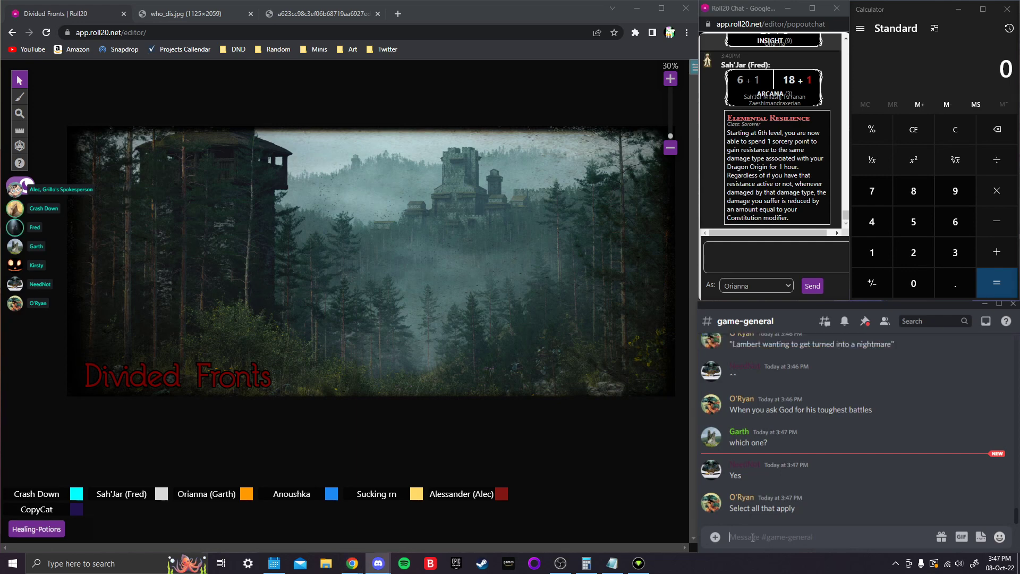
text(secret)
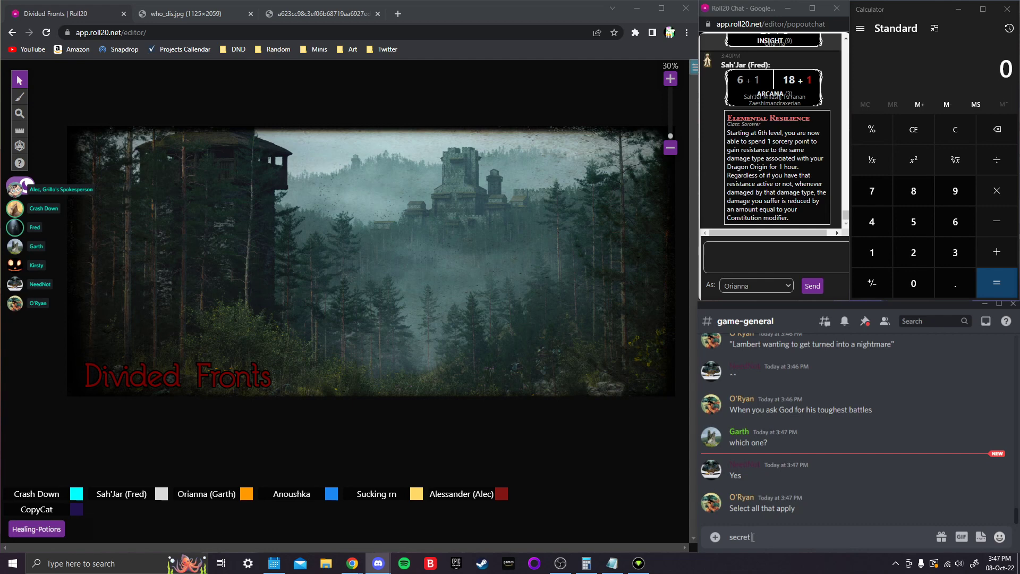
text(option D)
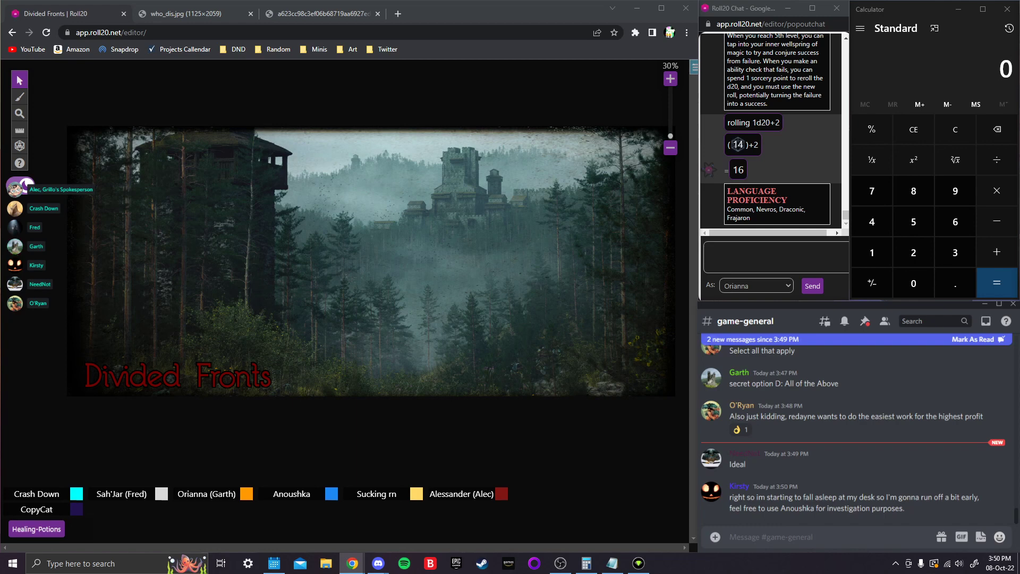
click(973, 339)
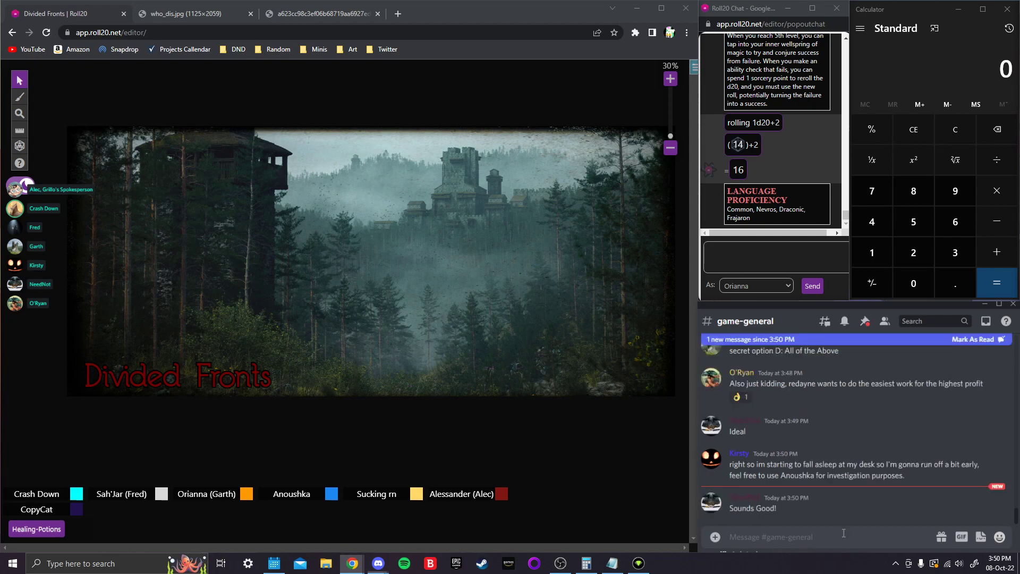
- Reply 'night' in game-general and scroll to the latest messages
text(night)
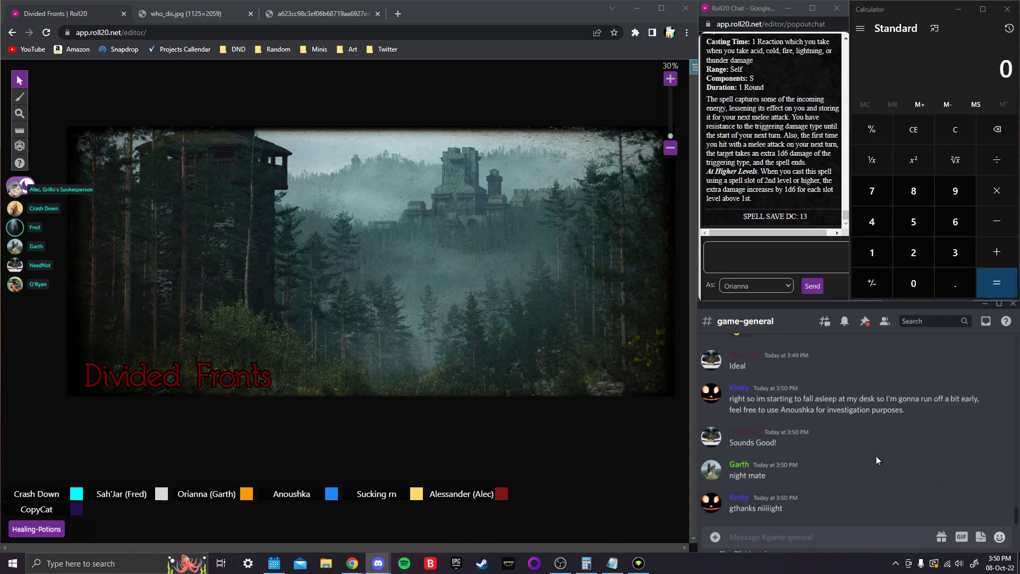
mouse_move(802, 431)
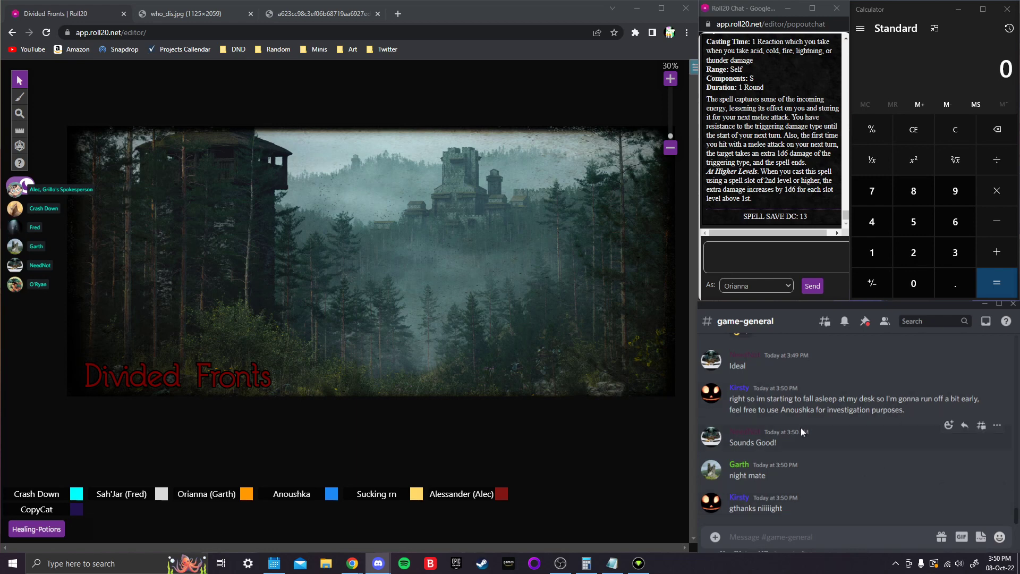
scroll(down, 3)
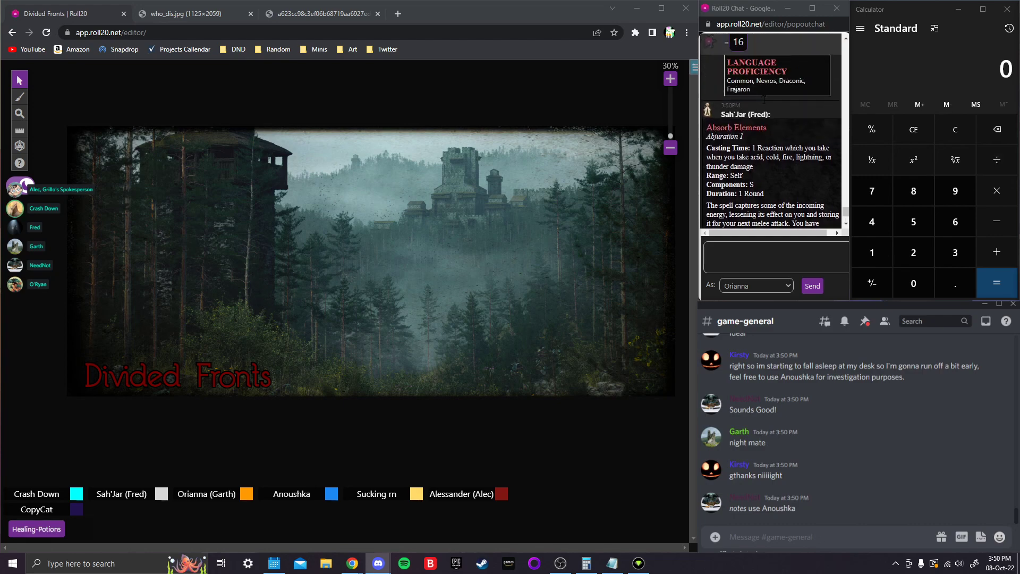
- Scroll down and add a heart reaction to the 'I hate you all' message
scroll(down, 3)
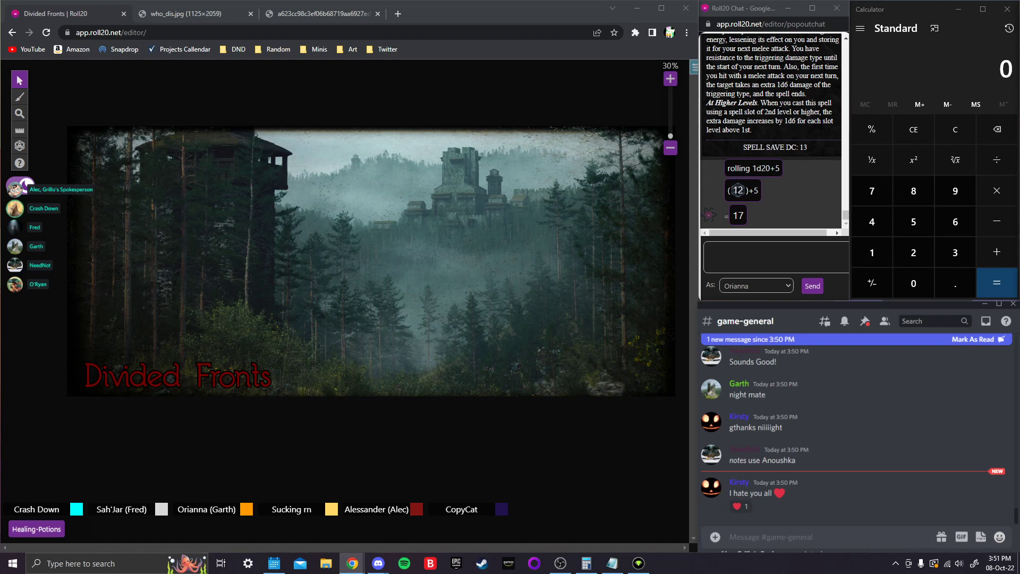
click(738, 506)
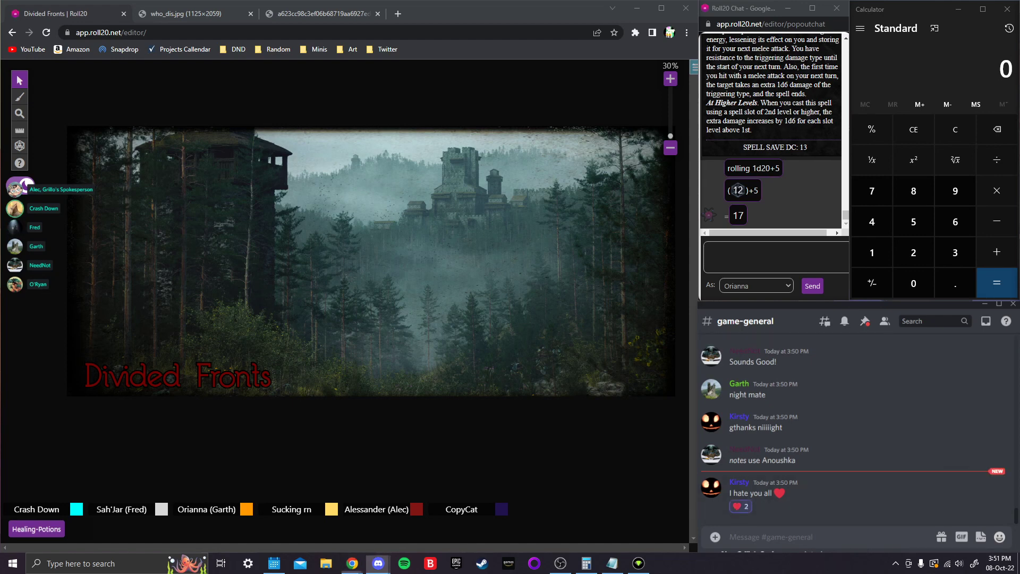